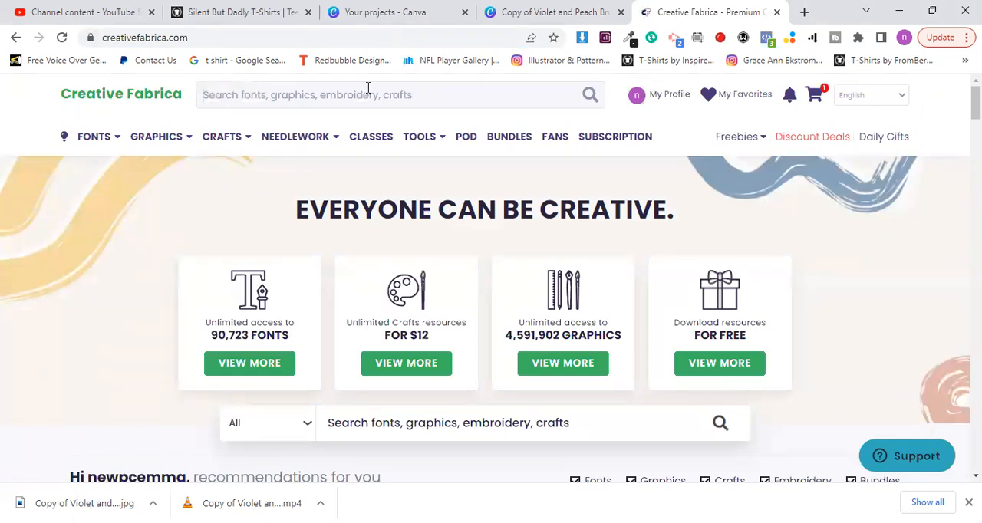
- Search Creative Fabrica for "FREE FONTS BUNDLE" to list the matching results
text(FR)
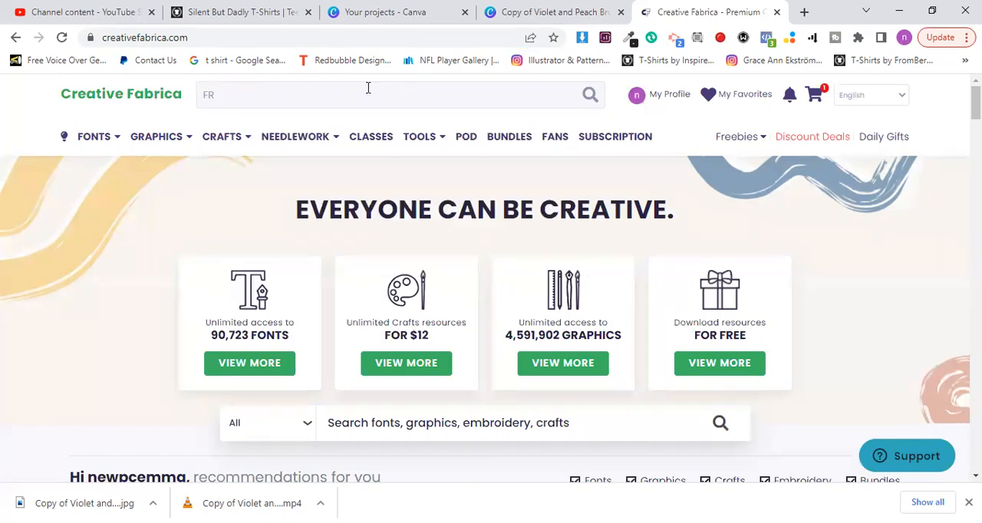
text(FREE FONTS)
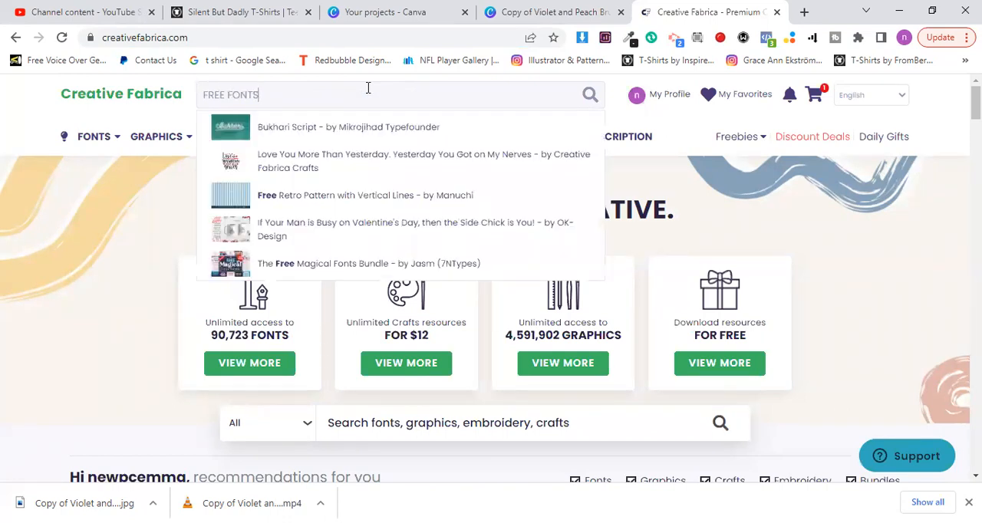
text(BUNDLE)
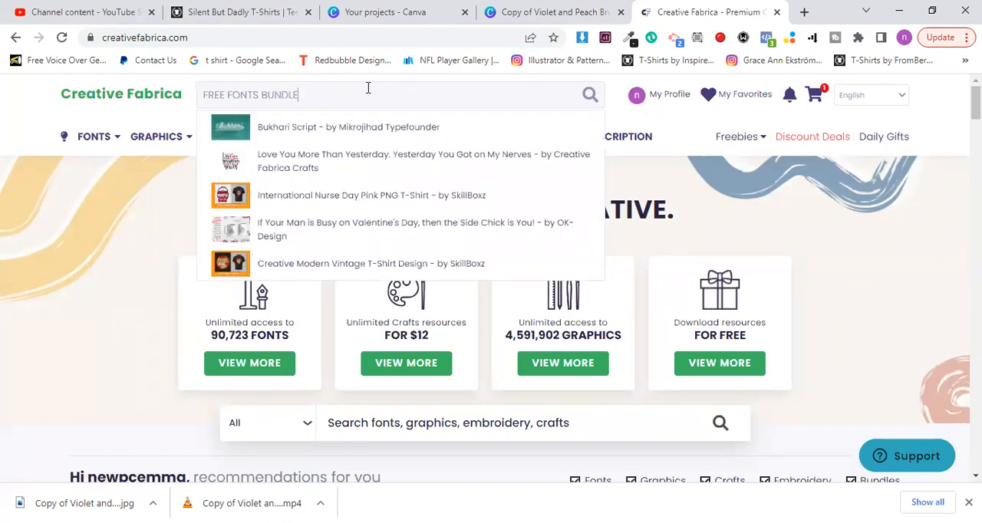
key(Return)
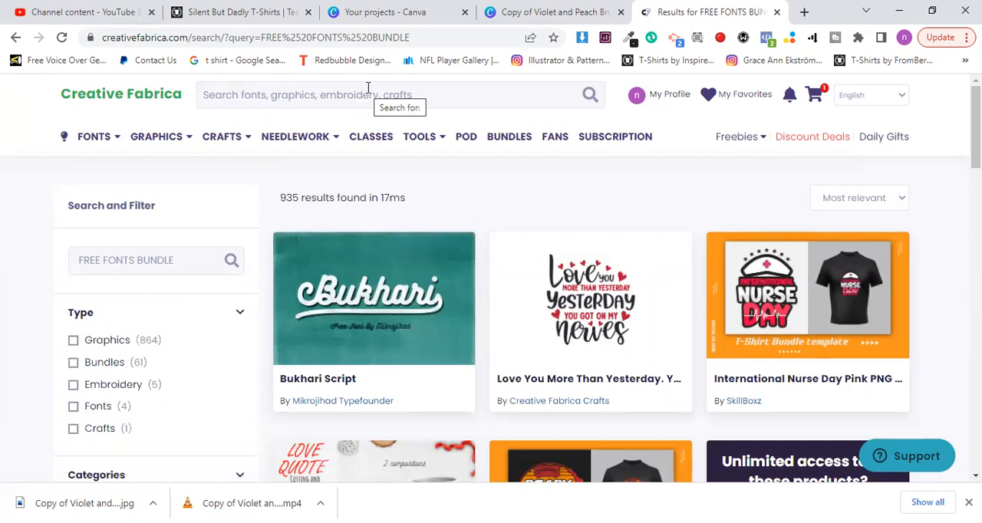
mouse_move(355, 107)
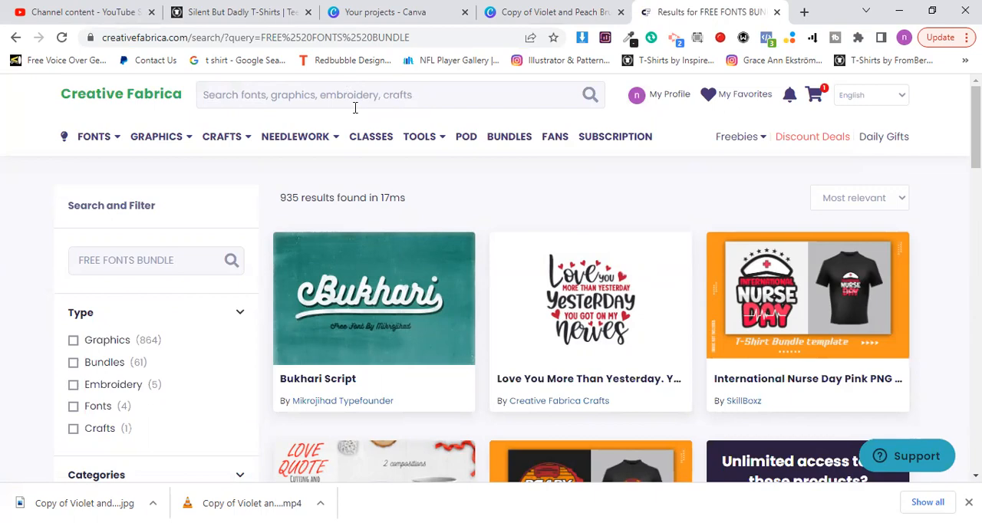
- Scroll through the search results, including the broader "free font" results of about 121,000 items
scroll(down, 3)
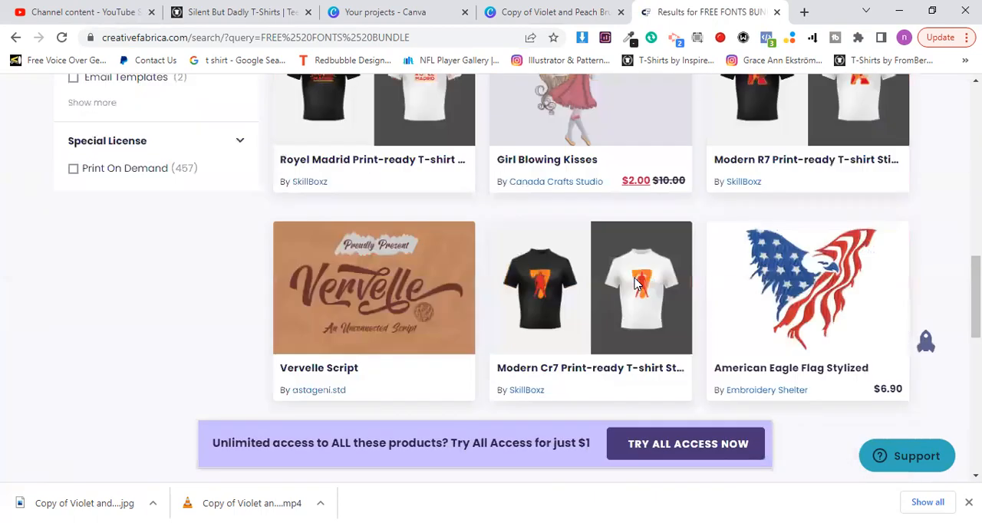
scroll(up, 3)
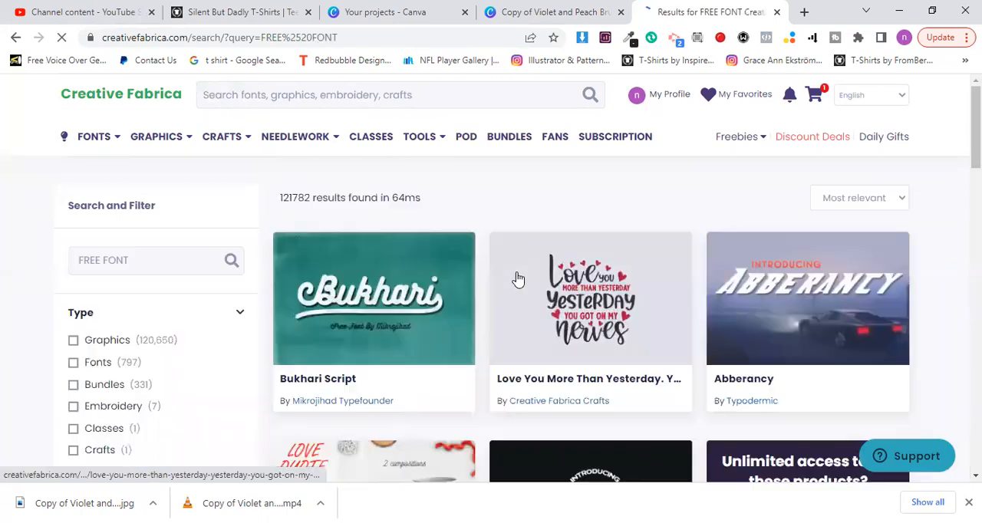
scroll(down, 3)
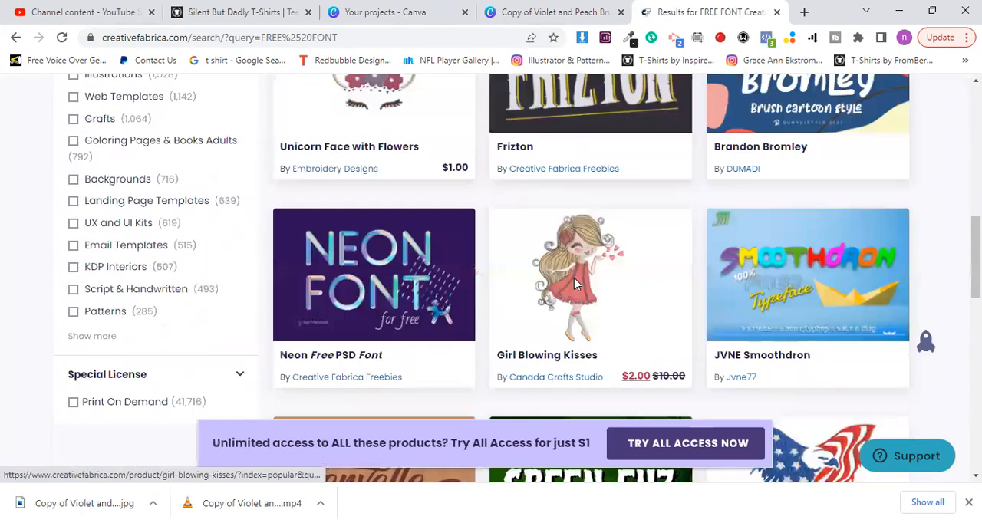
scroll(down, 3)
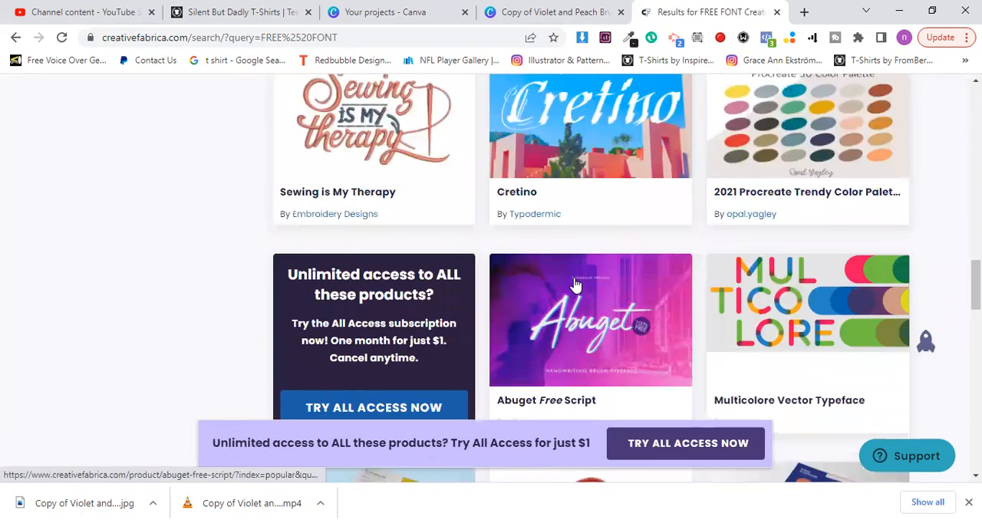
scroll(down, 3)
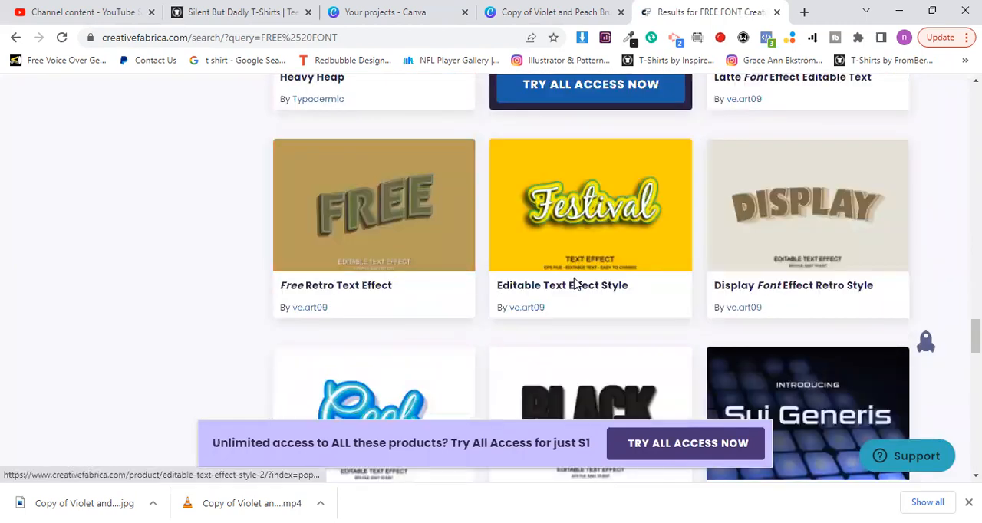
scroll(down, 3)
text(THE FR)
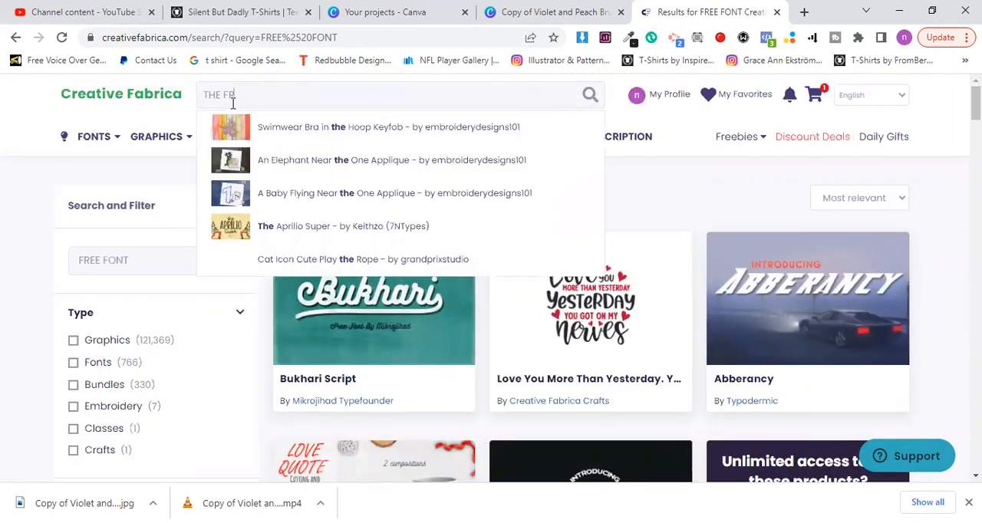
- Replace the search text with "FREE FONT BUNDLE" to show The Mega Free Fonts Bundle suggestion
text(EE FONT)
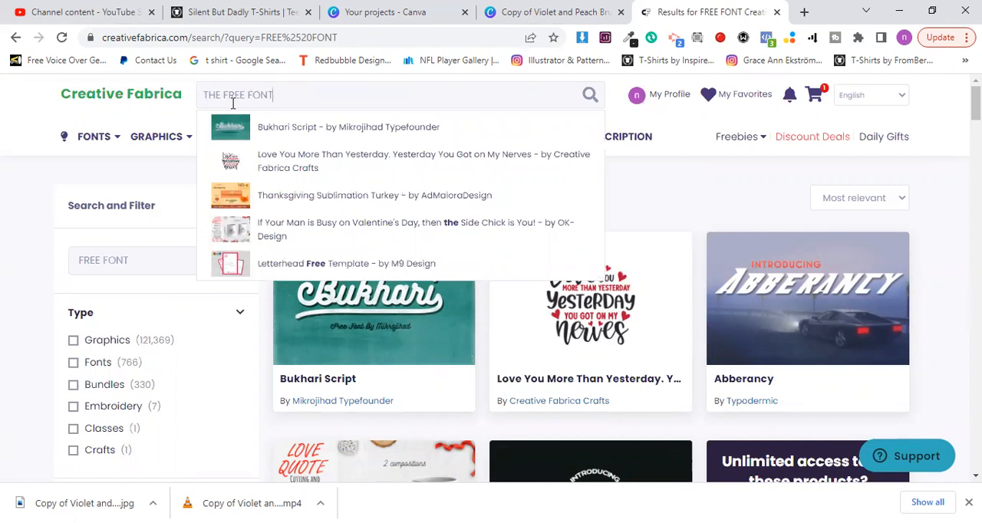
text(s)
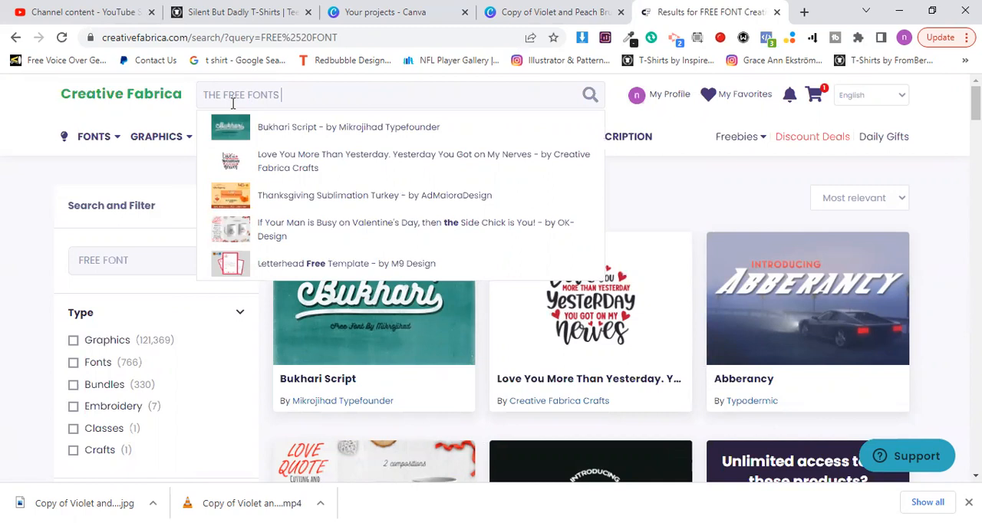
text(BUNDLE)
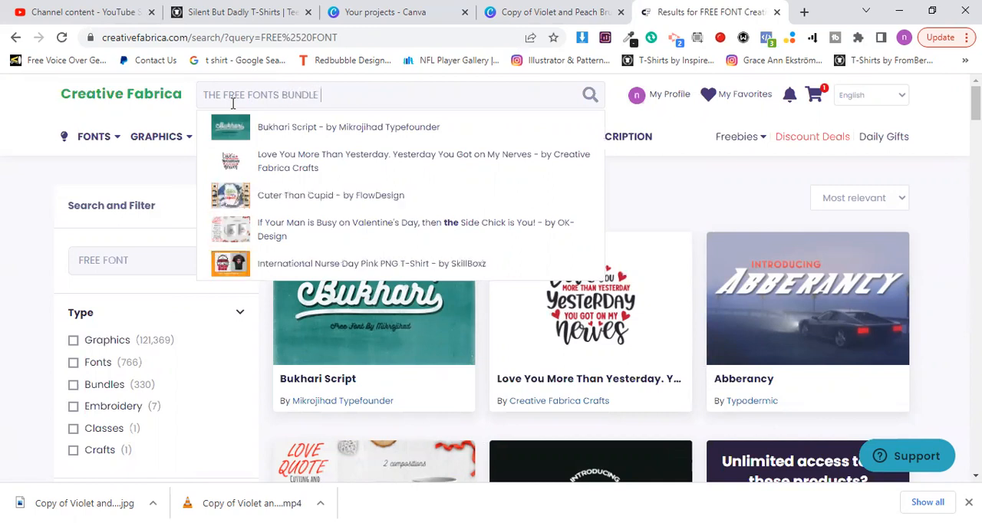
triple_click(261, 94)
text(FREE FONT)
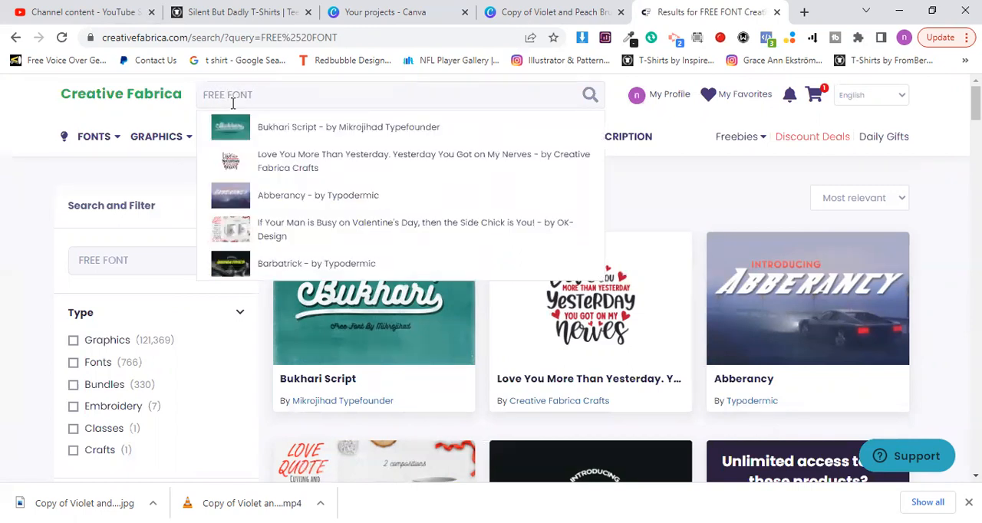
text(BU)
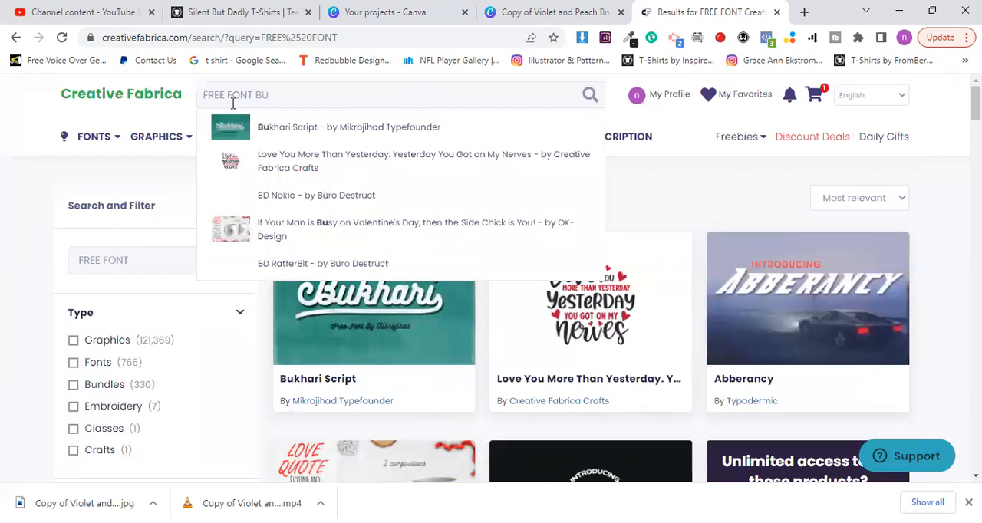
text(NDLE)
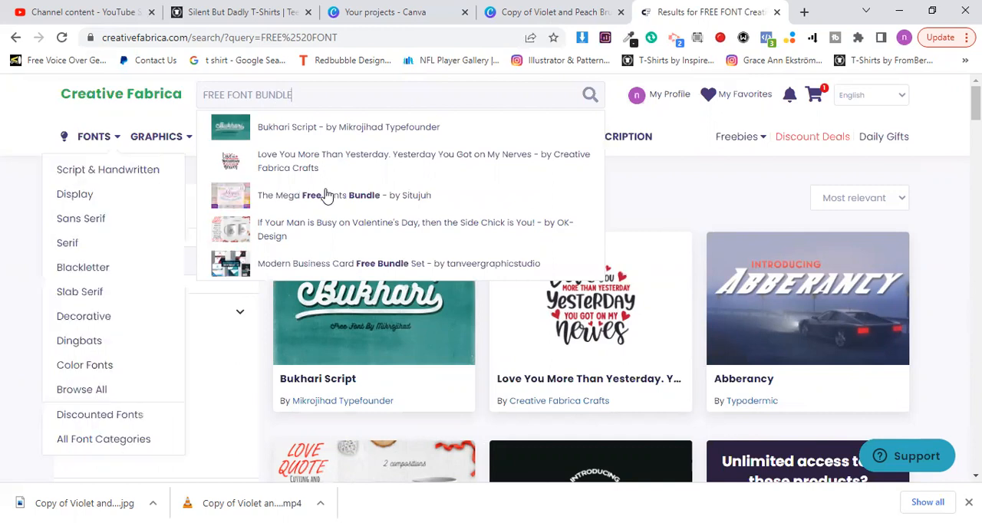
- Open The Mega Free Fonts Bundle product page and start its download
click(319, 195)
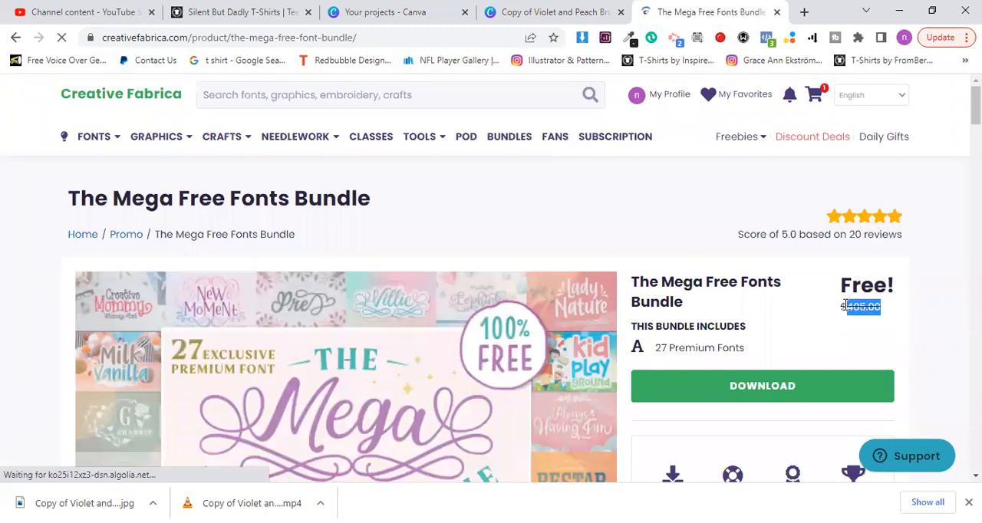
scroll(down, 3)
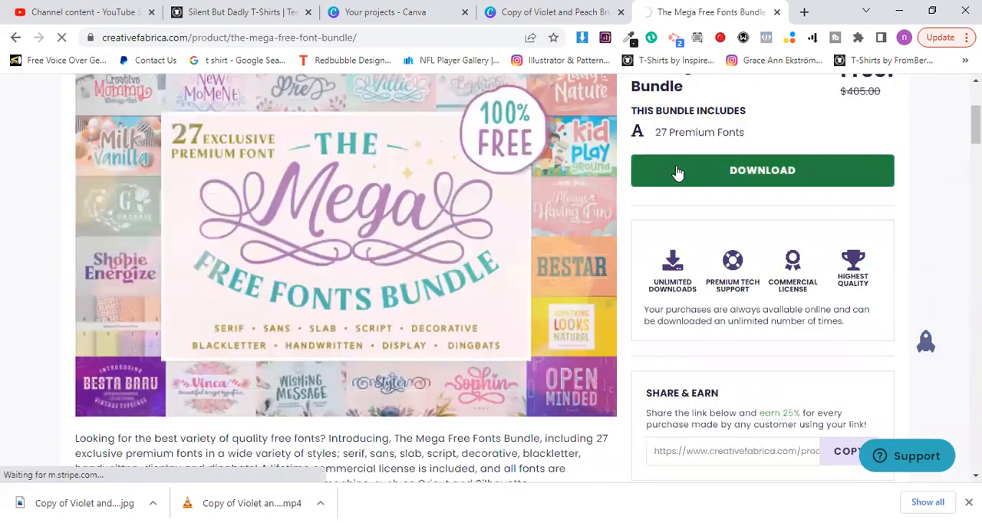
click(762, 170)
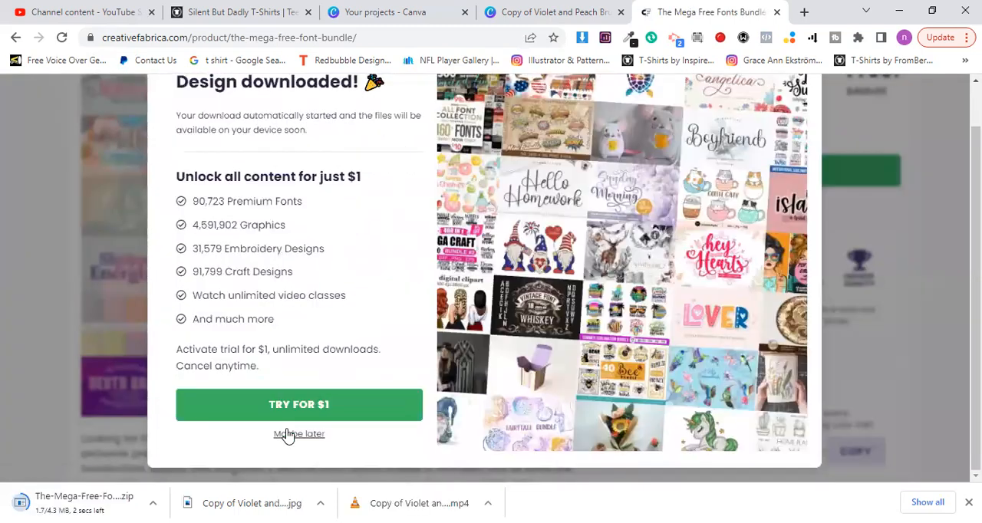
- Dismiss the subscription offer and open the bundle zip's download options
click(299, 434)
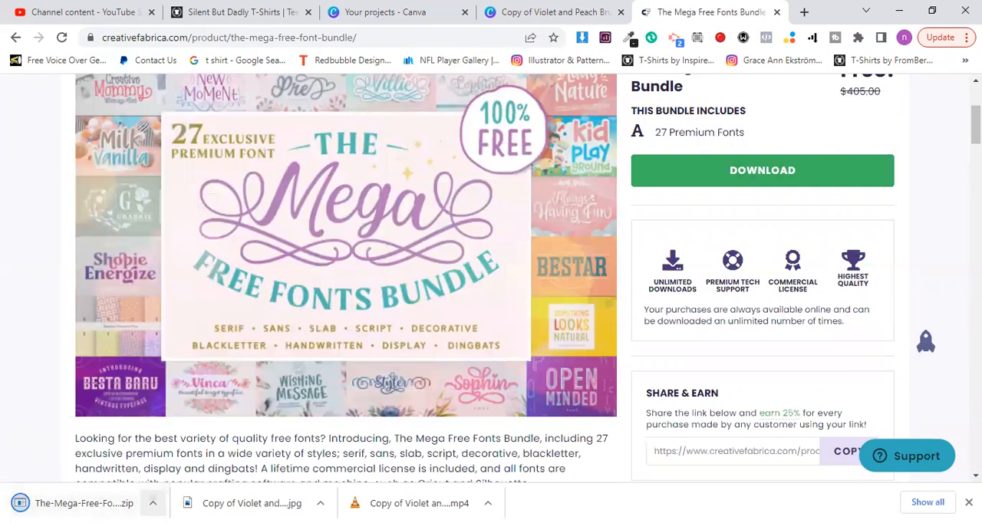
click(152, 503)
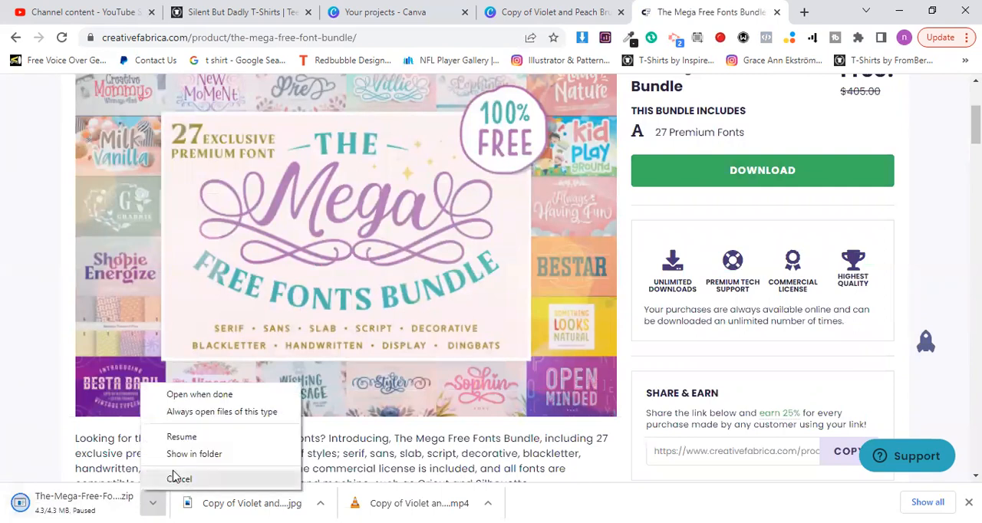
click(179, 479)
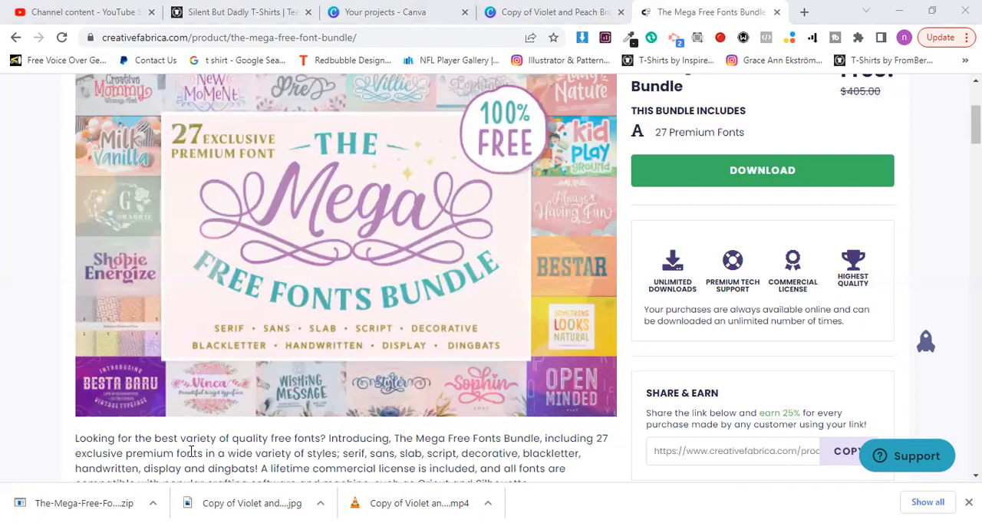
mouse_move(753, 159)
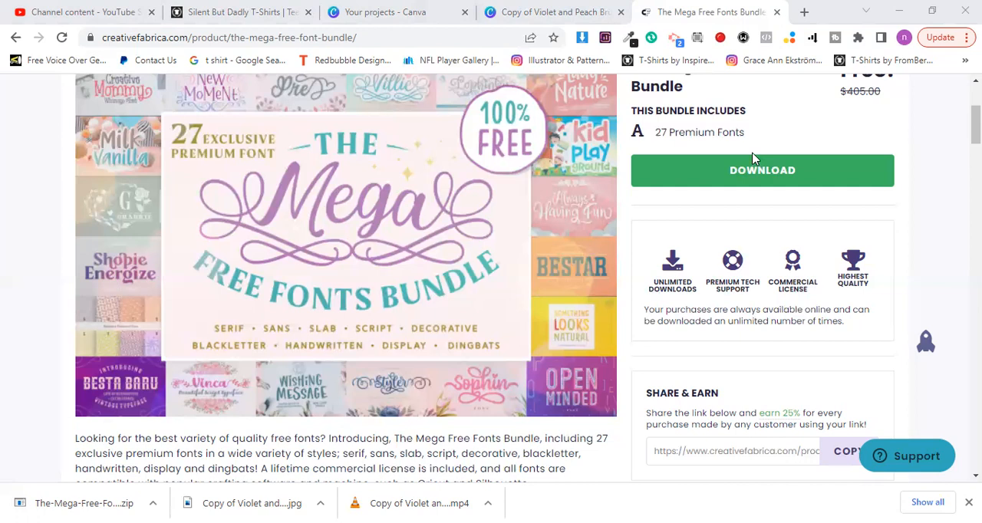